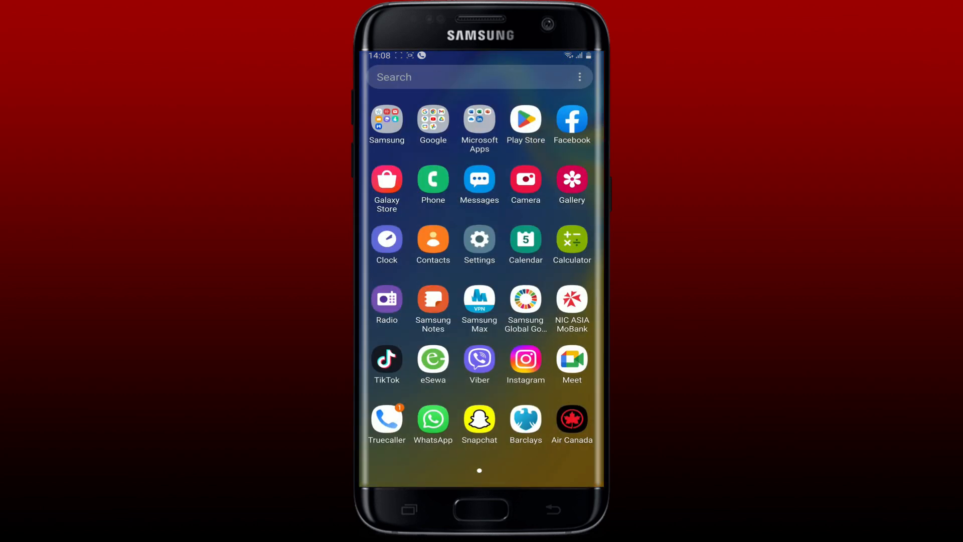
Launch the Air Canada app from the home screen.
left_click(572, 417)
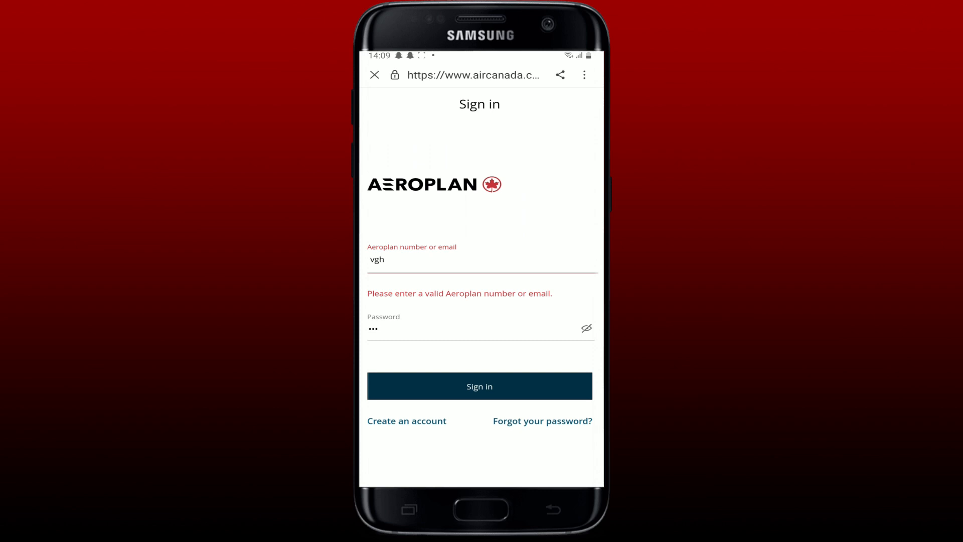
Visit 'Forgot your password?', see the country-unavailable Site edition page, and close it to exit Air Canada.
left_click(541, 421)
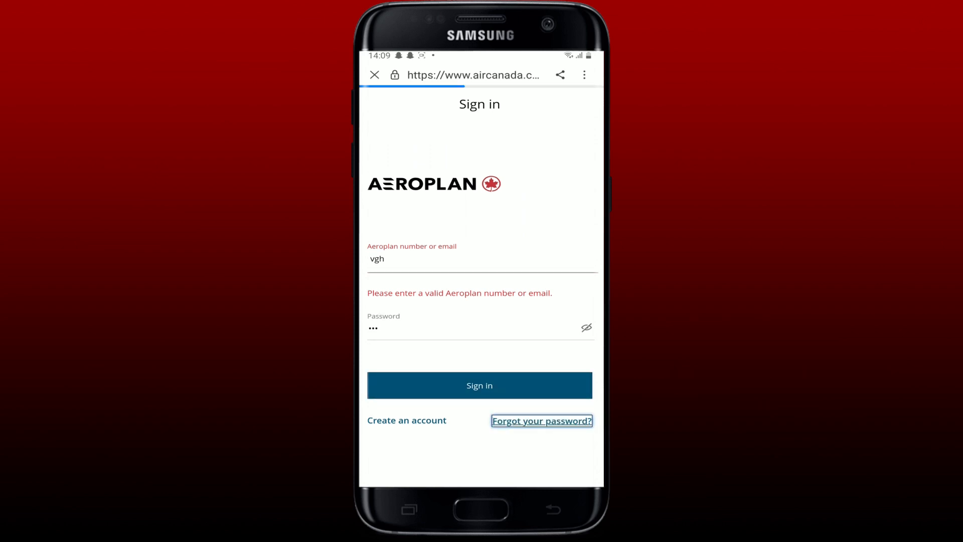
left_click(541, 421)
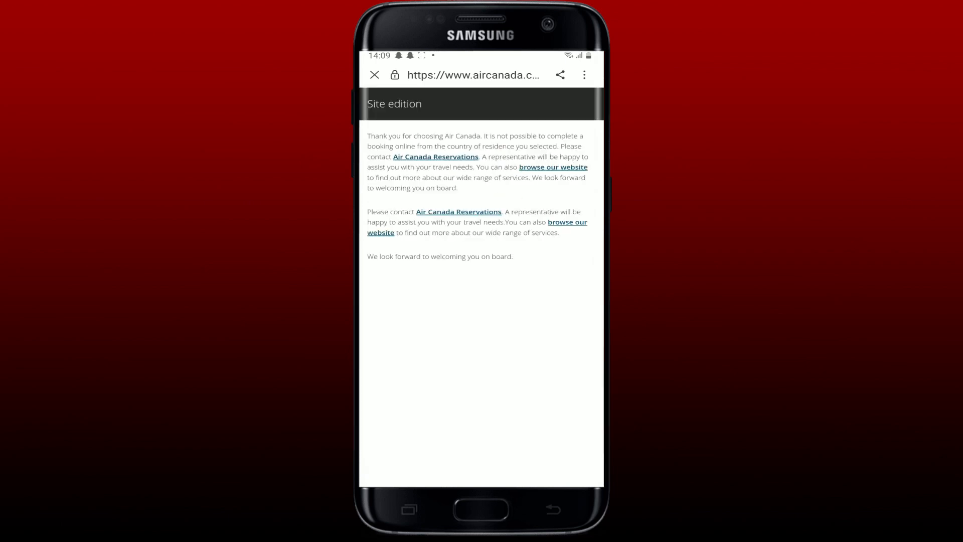
left_click(375, 74)
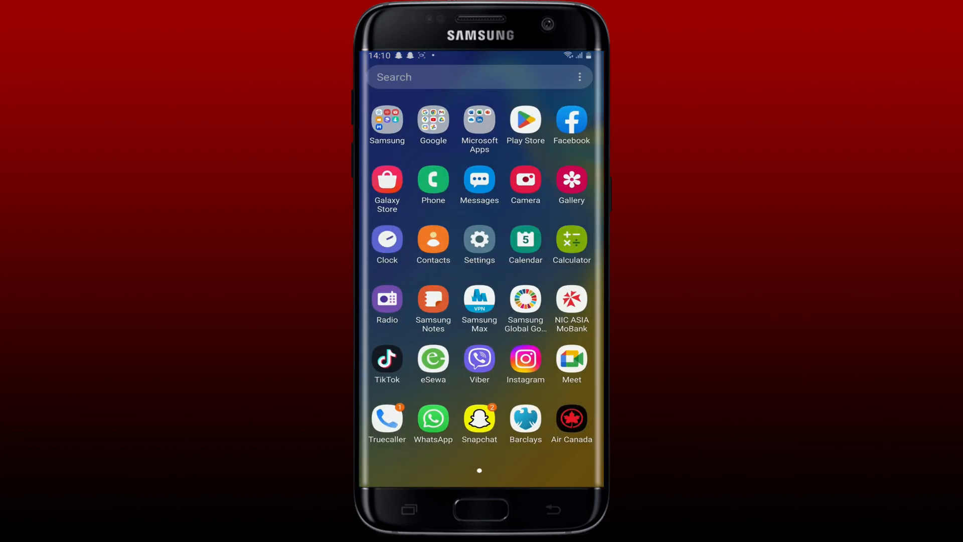
Reach Air Canada's app info page via Settings > Apps.
left_click(480, 241)
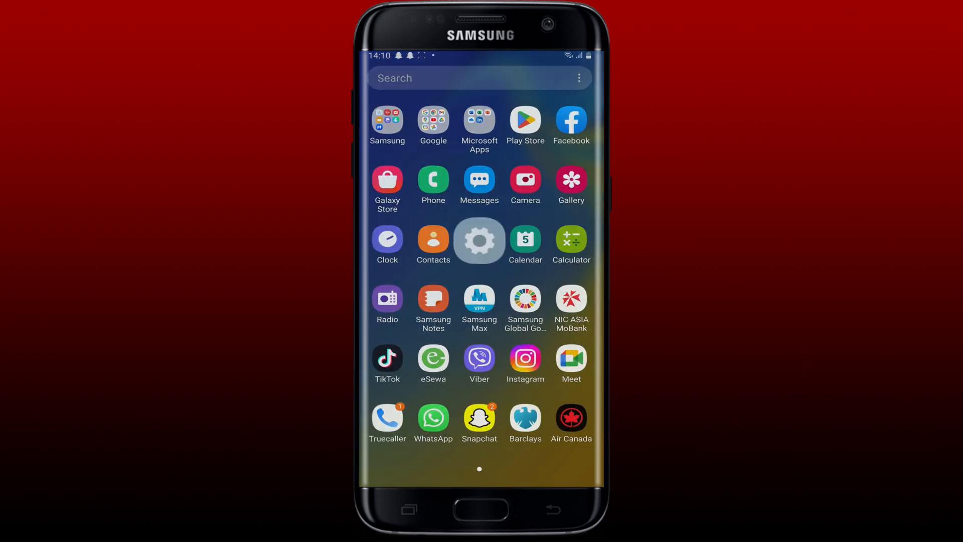
left_click(480, 241)
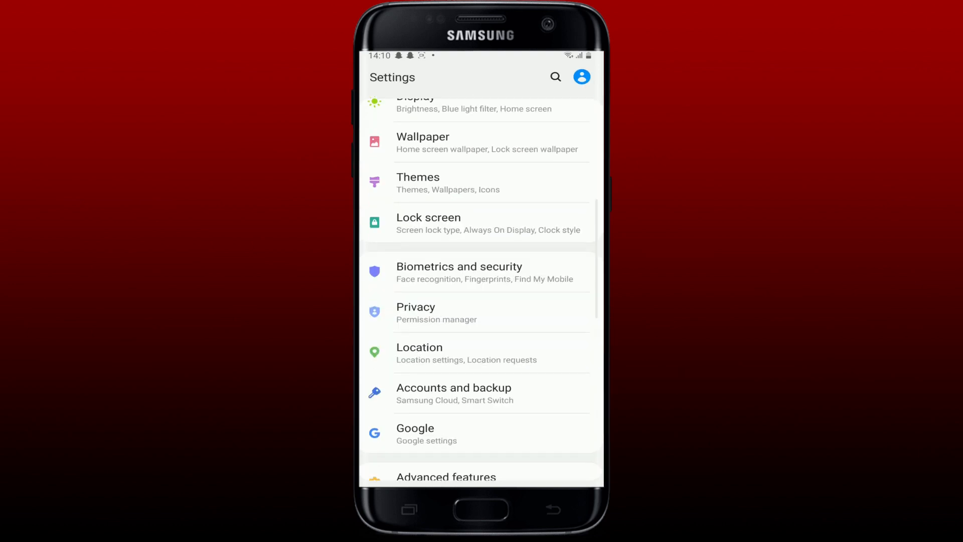
scroll("down", 3)
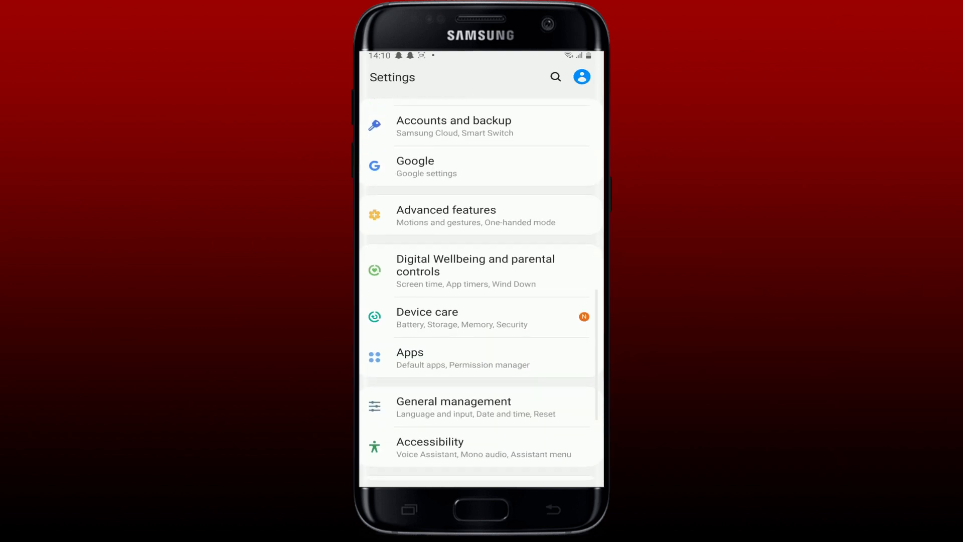
left_click(410, 353)
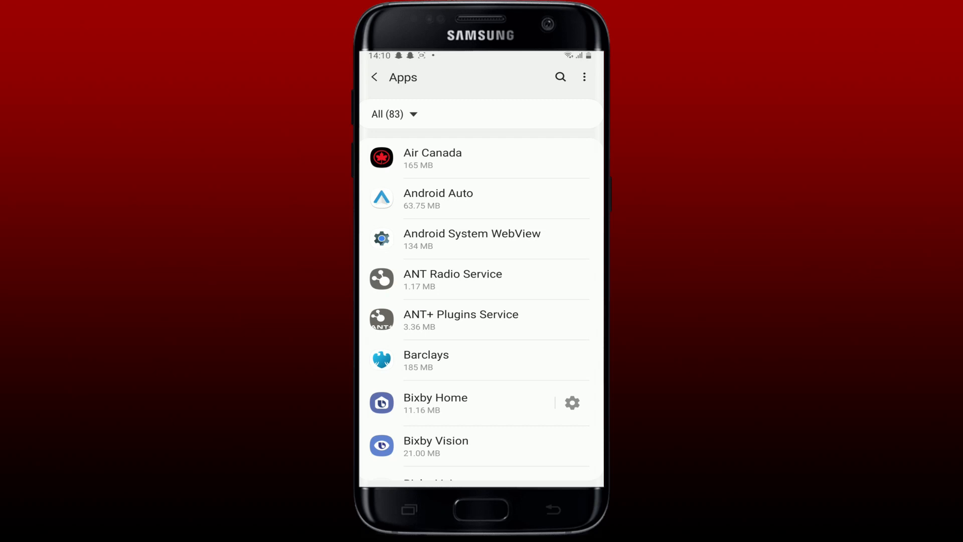
left_click(453, 158)
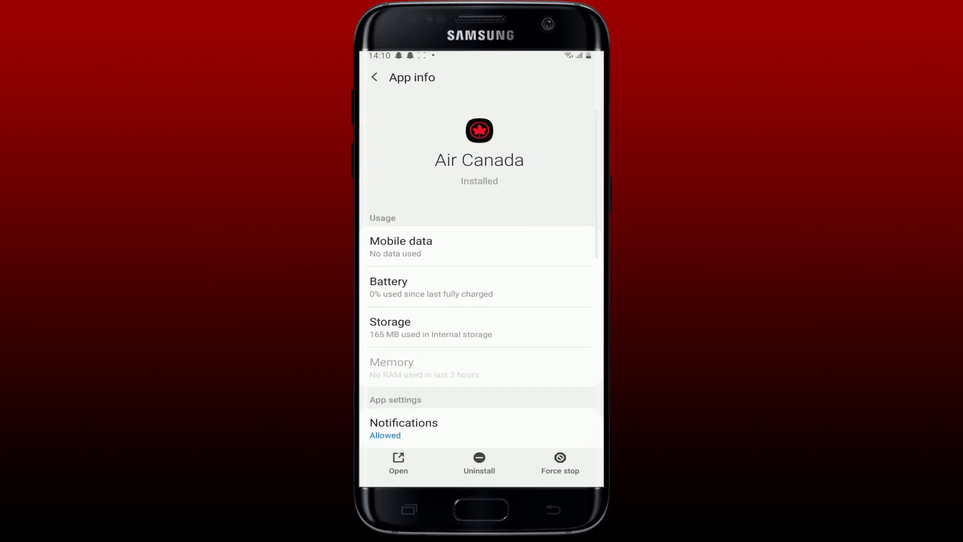
In Storage, clear Air Canada's cache to 0 B and then clear its stored data.
left_click(389, 322)
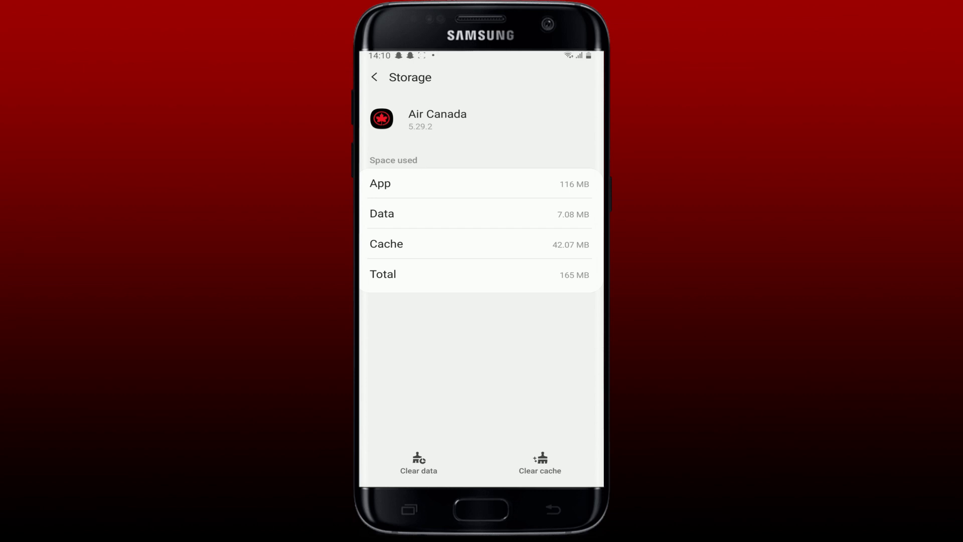
left_click(541, 463)
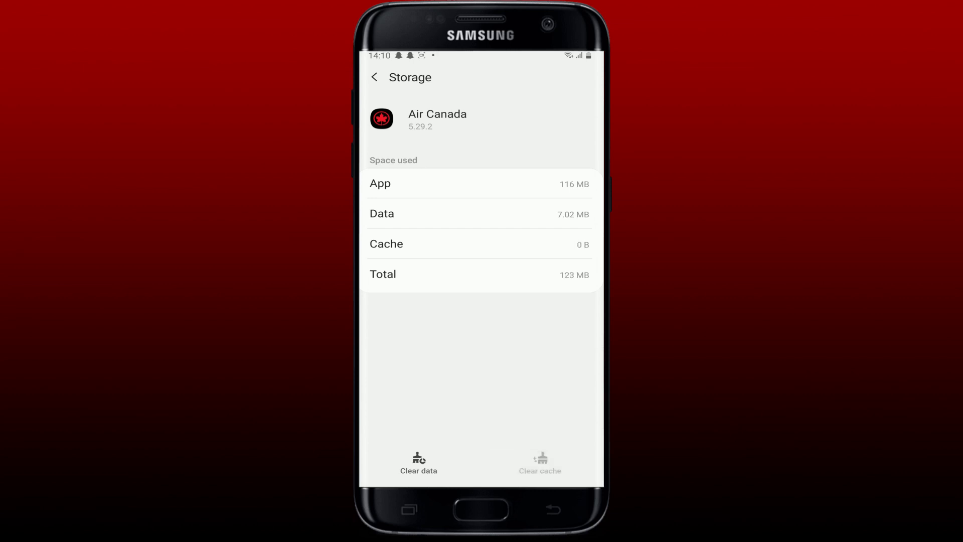
left_click(418, 461)
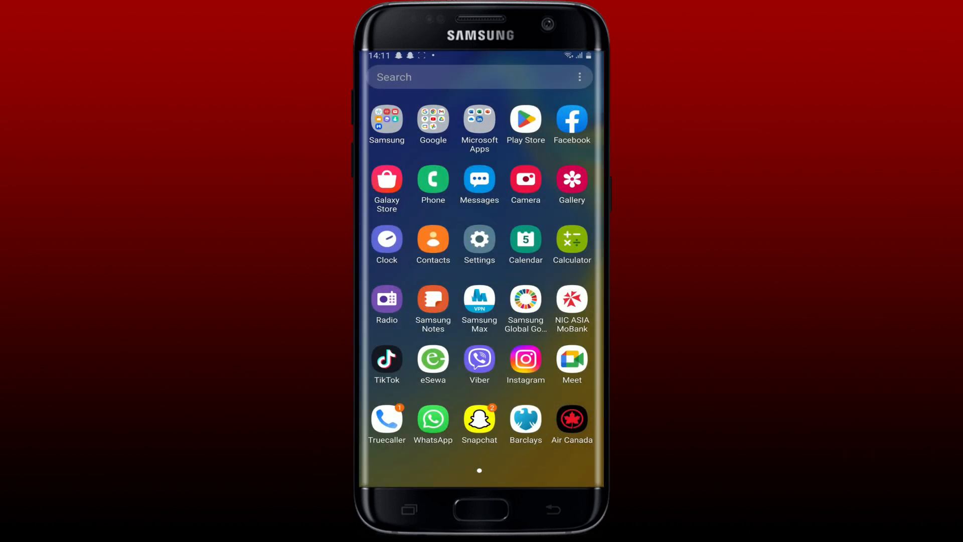
Confirm with OK to uninstall Air Canada from the phone.
left_click(571, 417)
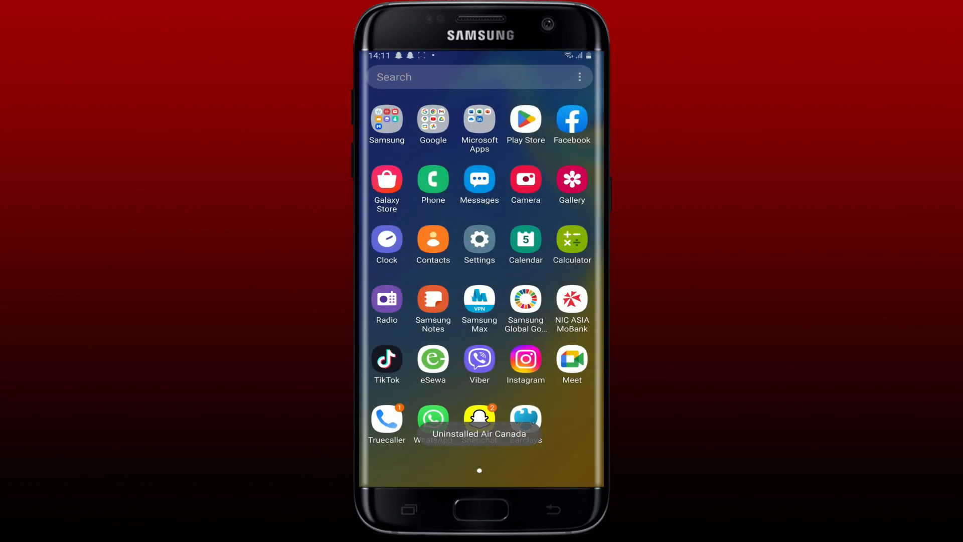